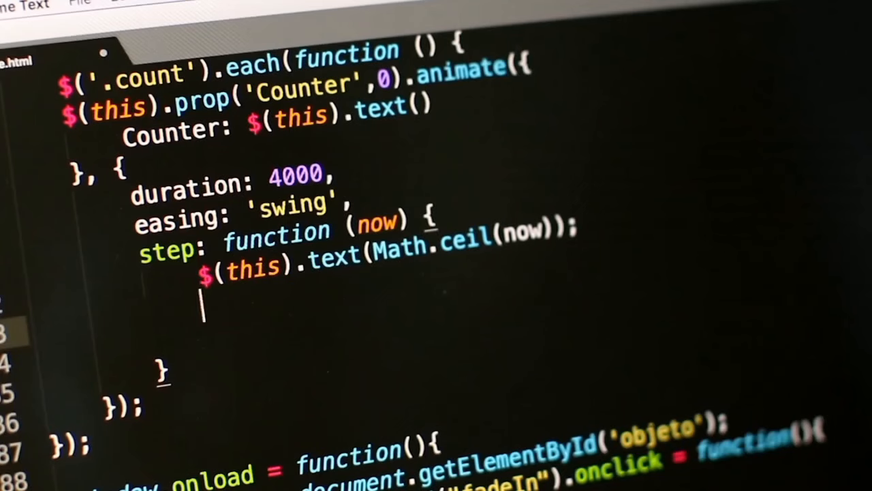
text($())
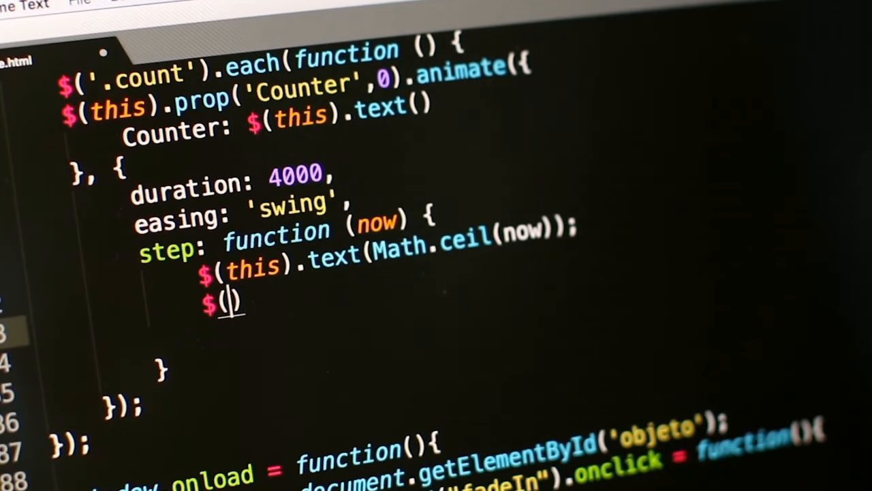